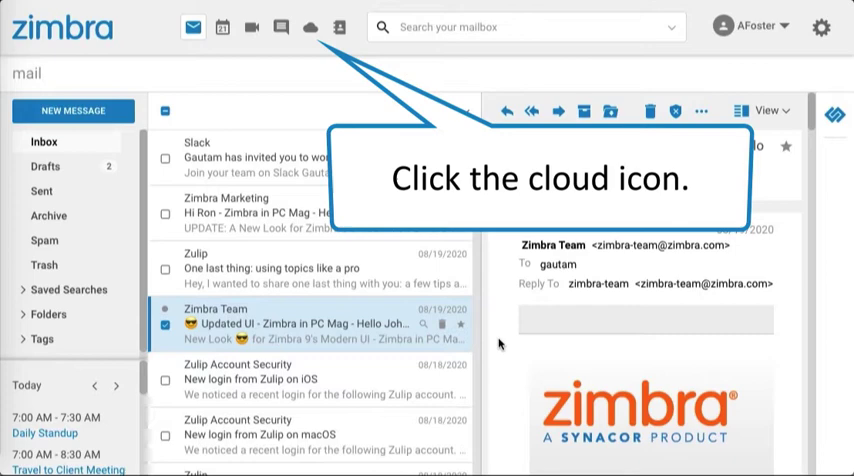
Step: Leave the inbox and land on the Cloud Storage page listing Drive, OneDrive, Google Drive, Dropbox and Briefcase
{"action": "left_click", "coordinate": [312, 28]}
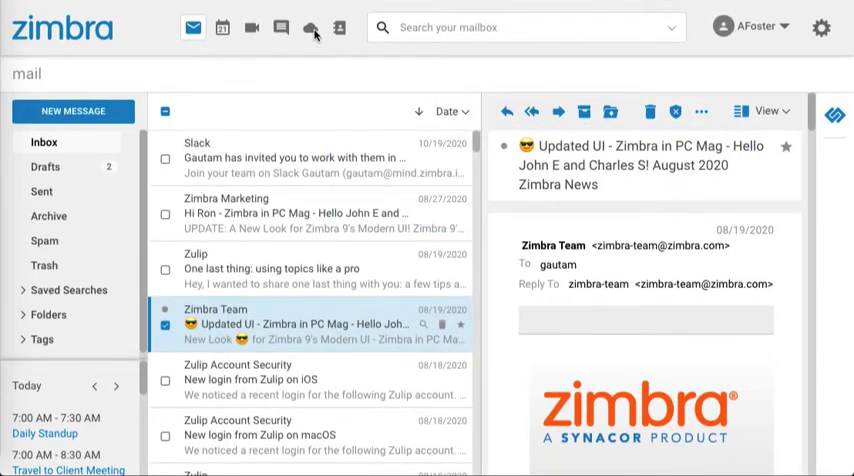
{"action": "left_click", "coordinate": [312, 28]}
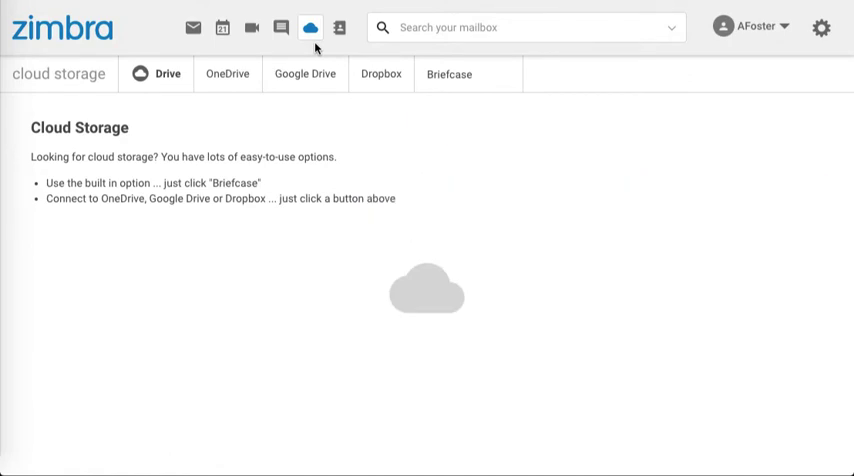
Step: Choose Dropbox in Cloud Storage and start Connect, bringing up the Dropbox sign-in window
{"action": "left_click", "coordinate": [380, 74]}
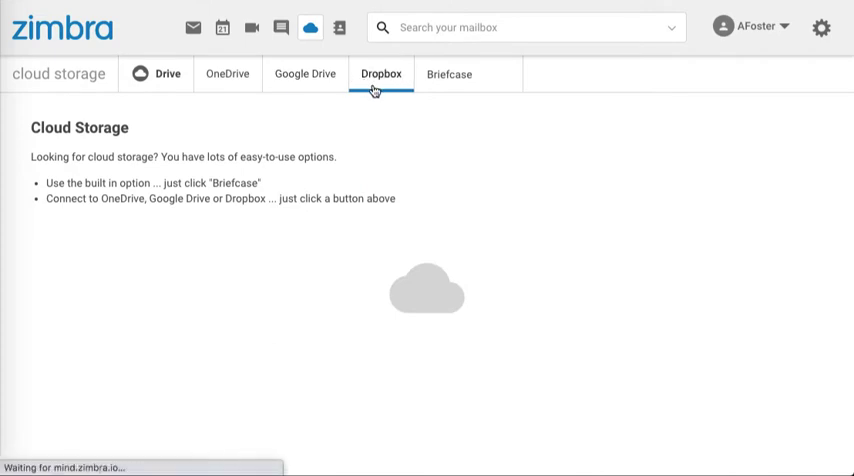
{"action": "left_click", "coordinate": [380, 74]}
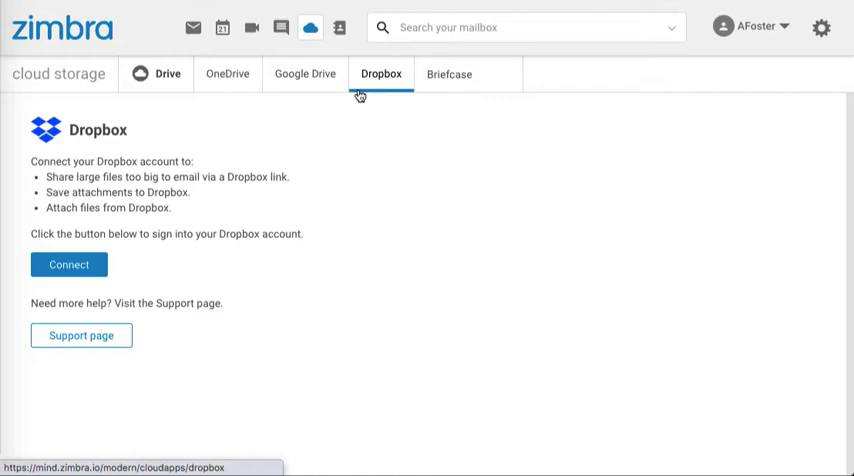
{"action": "mouse_move", "coordinate": [96, 252]}
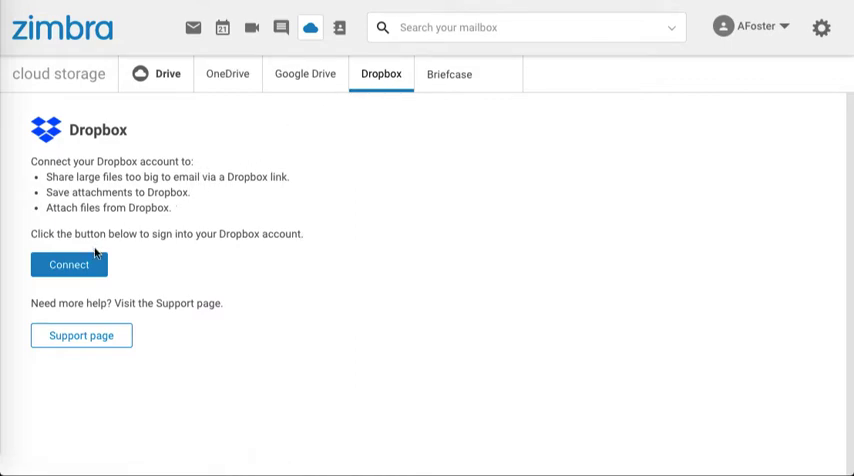
{"action": "left_click", "coordinate": [68, 264]}
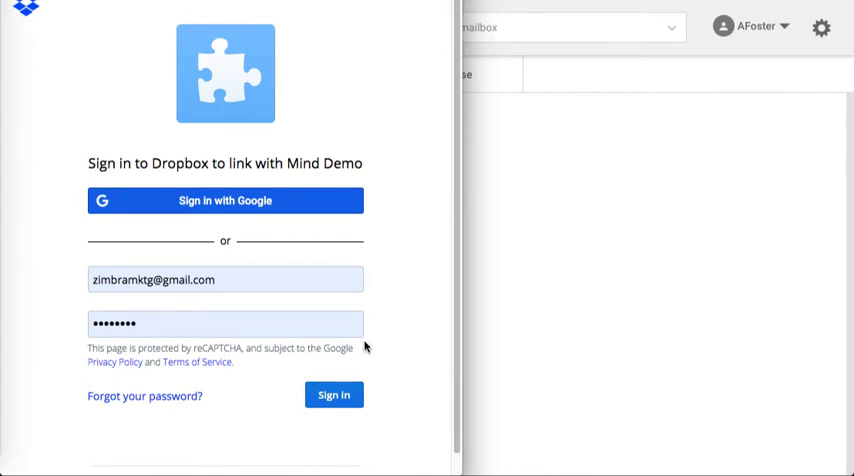
Step: Sign in to Dropbox so Zimbra confirms the account is connected, then head back to the mailbox
{"action": "left_click", "coordinate": [332, 396]}
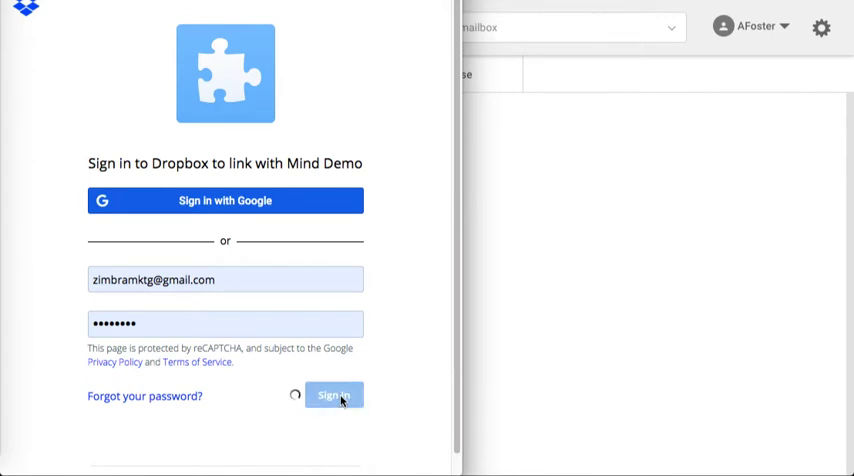
{"action": "left_click", "coordinate": [334, 396]}
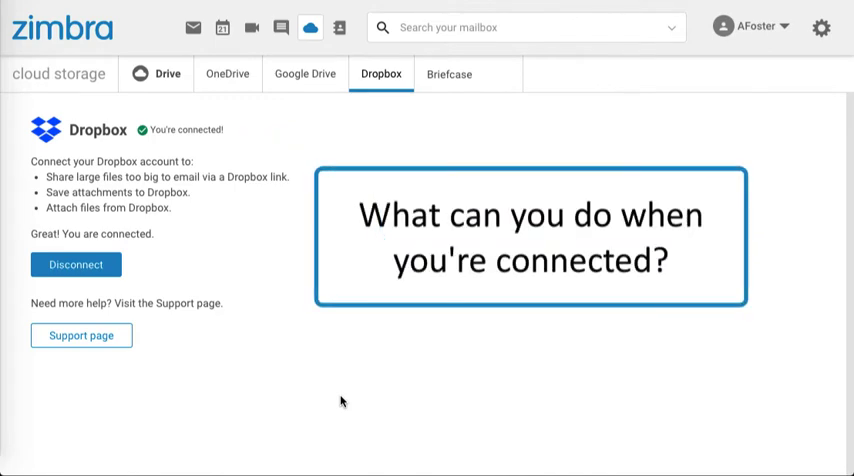
{"action": "mouse_move", "coordinate": [250, 220]}
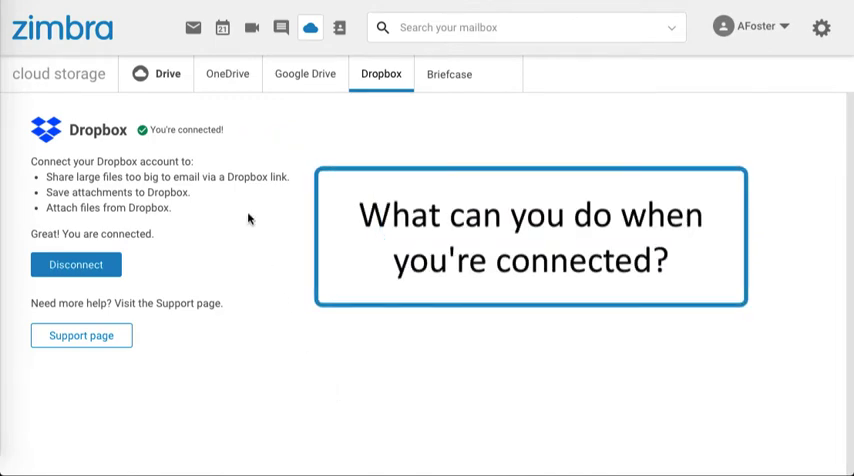
{"action": "left_click", "coordinate": [192, 28]}
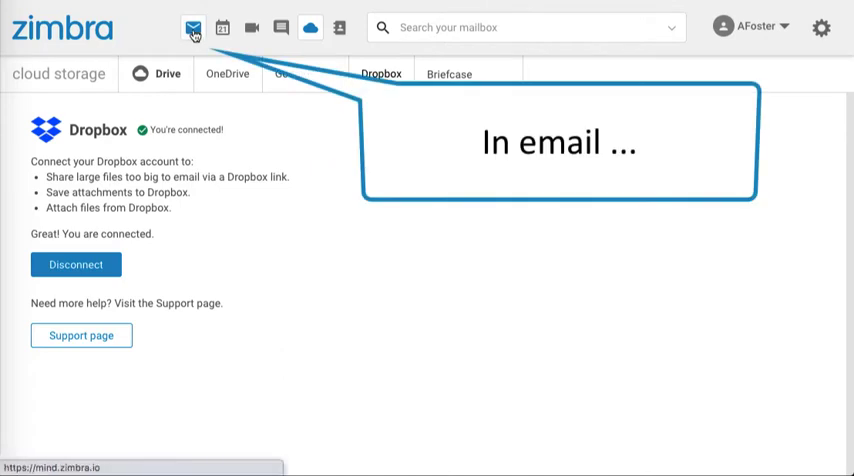
Step: Start a new message and reveal its attachment sources, now including Dropbox beside computer, Drive and Briefcase
{"action": "left_click", "coordinate": [192, 28]}
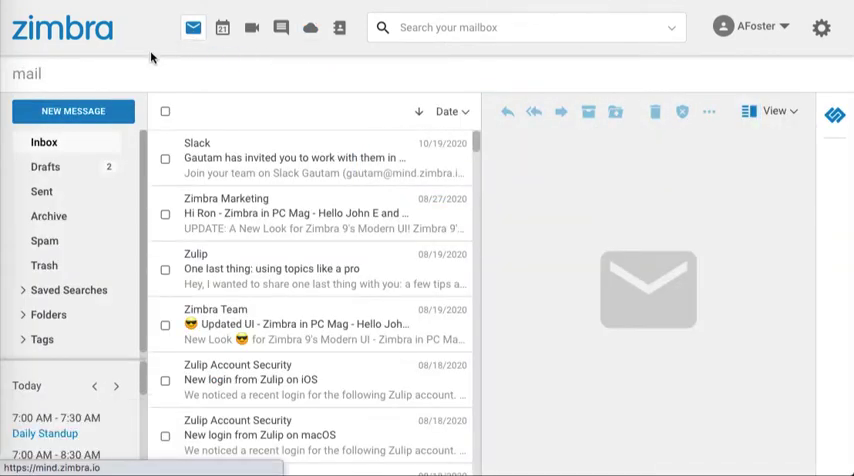
{"action": "left_click", "coordinate": [72, 112]}
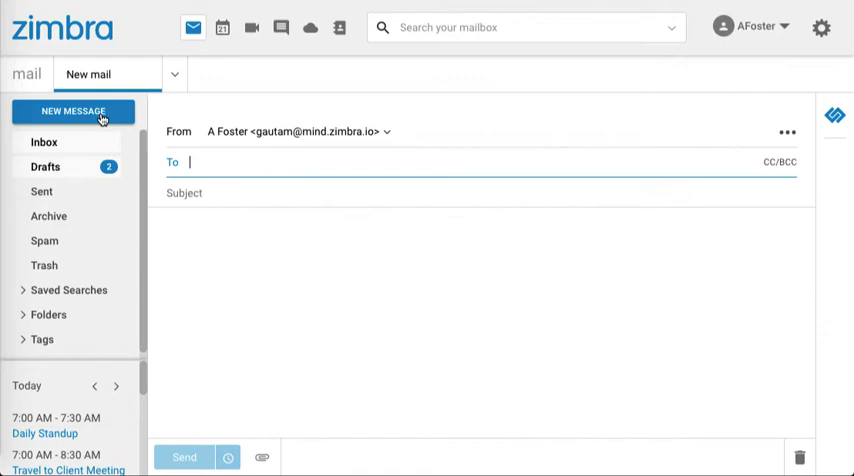
{"action": "left_click", "coordinate": [264, 456]}
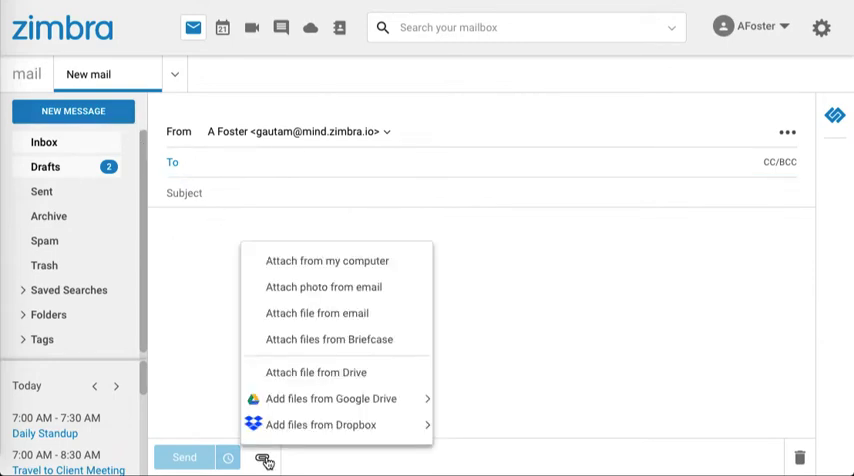
{"action": "mouse_move", "coordinate": [322, 424]}
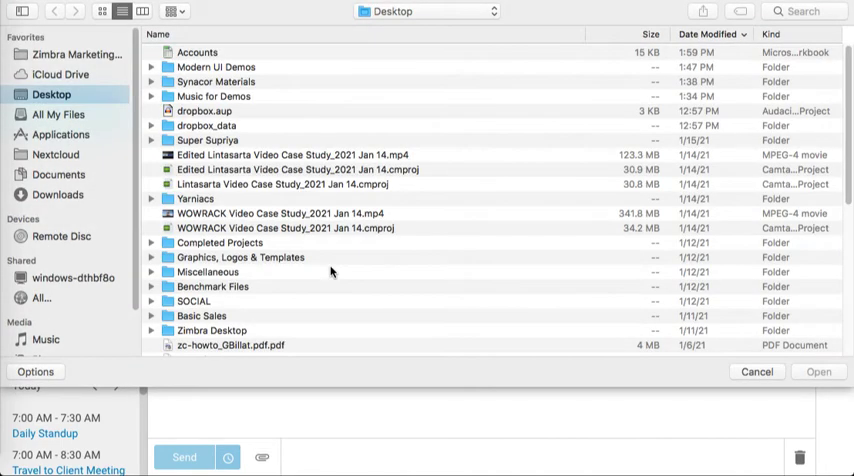
{"action": "mouse_move", "coordinate": [310, 214]}
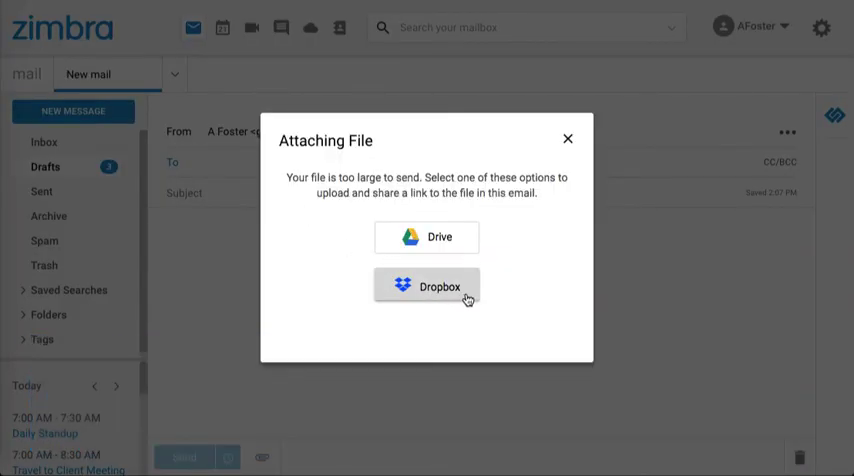
Step: Route the oversized WOWRACK Video Case Study .mp4 to Dropbox so the draft carries a Dropbox link
{"action": "left_click", "coordinate": [428, 288]}
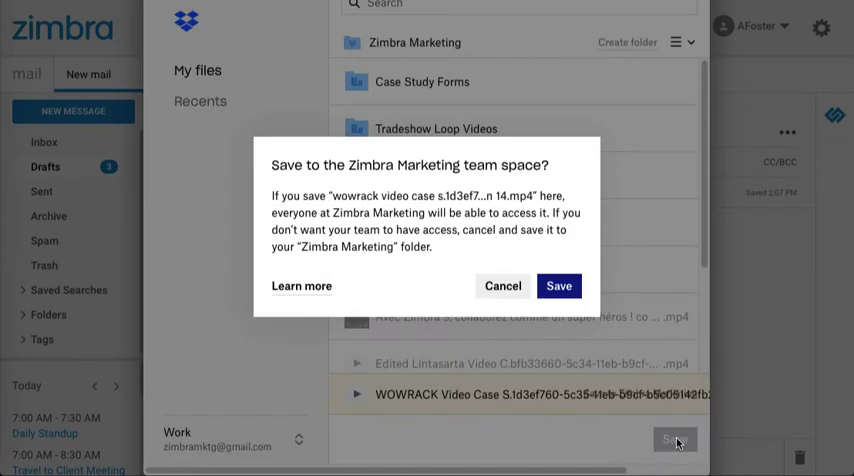
{"action": "mouse_move", "coordinate": [560, 286]}
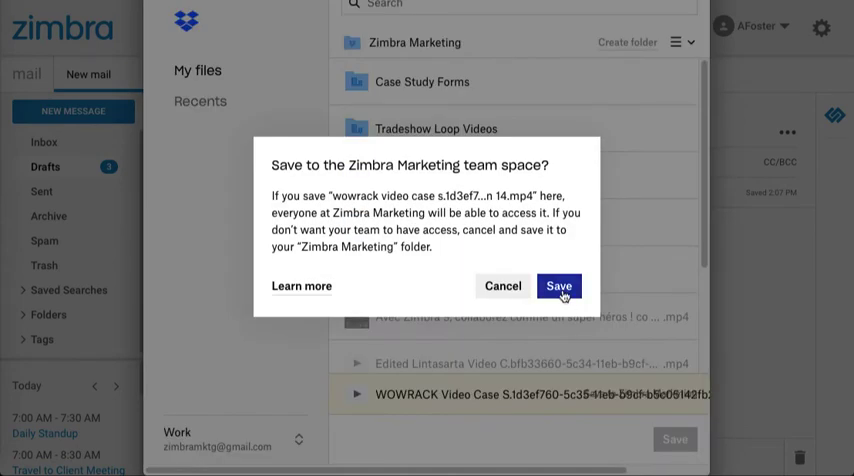
{"action": "left_click", "coordinate": [560, 286]}
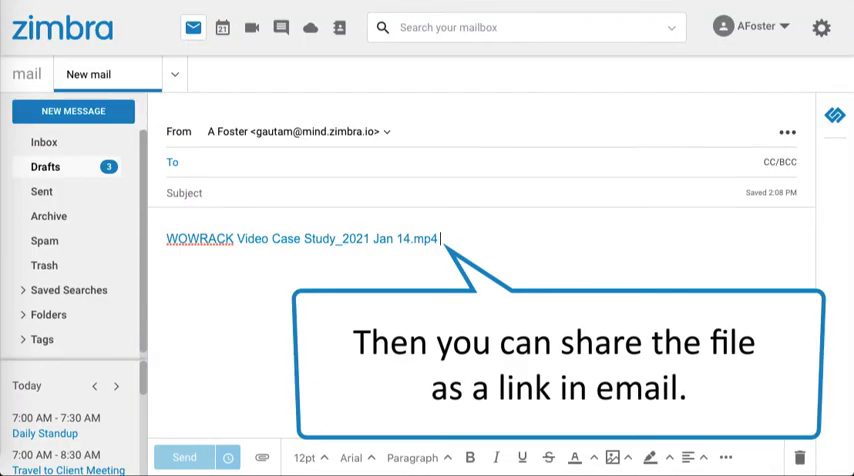